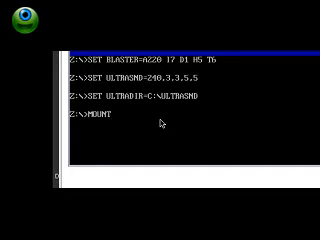
Step: Mount the host C:\OLDGAMES folder as DOSBox drive C
{"action": "type", "text": "C"}
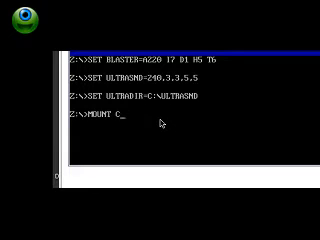
{"action": "type", "text": "\" \""}
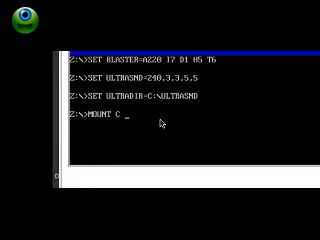
{"action": "type", "text": "C:\\O"}
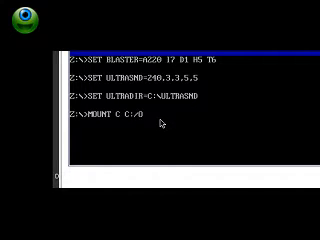
{"action": "type", "text": "LDGAMES"}
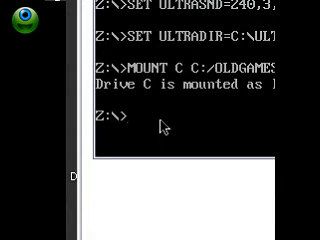
Step: Make C: the active drive and scroll through its listing of game folders
{"action": "type", "text": "C:/"}
{"action": "type", "text": "dir"}
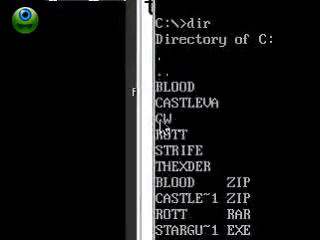
{"action": "scroll", "scroll_direction": "down", "scroll_amount": 3}
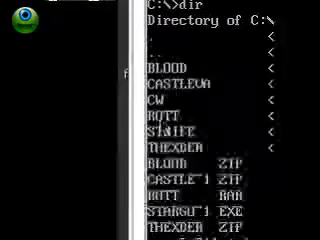
{"action": "scroll", "scroll_direction": "down", "scroll_amount": 3}
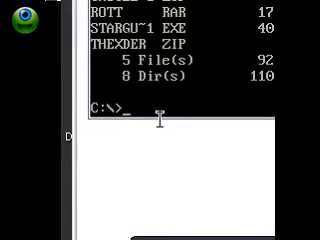
Step: Change into the BLOOD folder, list it, and run blood
{"action": "type", "text": "cd bloof"}
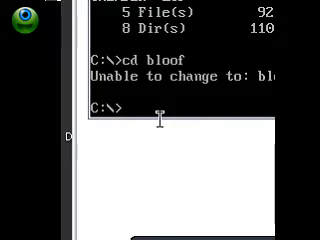
{"action": "type", "text": "cd bloo"}
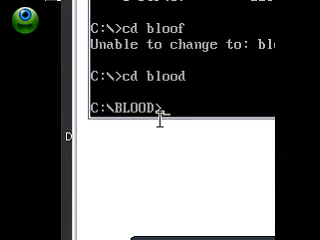
{"action": "type", "text": "d"}
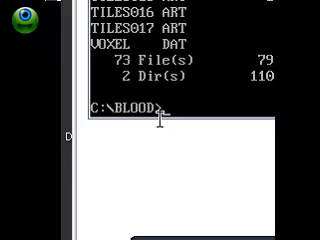
{"action": "type", "text": "blood"}
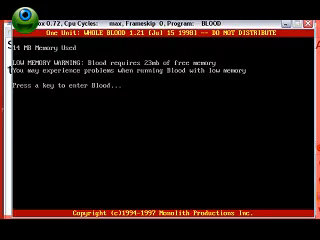
Step: Enter Blood's main menu, then choose Quit and confirm with Y
{"action": "key", "text": "enter"}
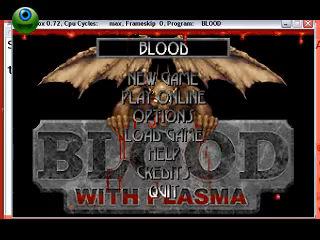
{"action": "left_click", "coordinate": [160, 179]}
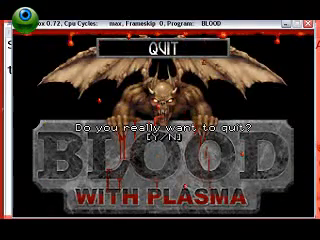
{"action": "key", "text": "y"}
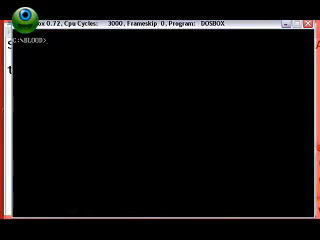
Step: Return to the C:\ root, change into the ROTT folder, and run rott
{"action": "type", "text": "cd"}
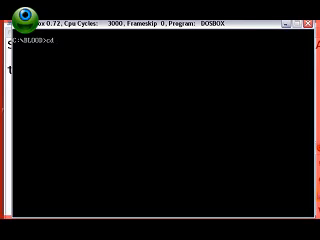
{"action": "type", "text": "C:/"}
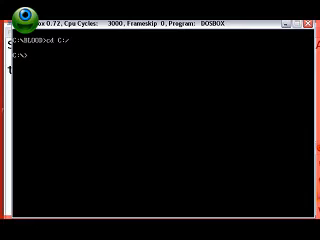
{"action": "type", "text": "cd ret"}
{"action": "type", "text": "rot"}
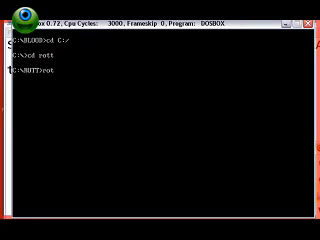
{"action": "key", "text": "enter"}
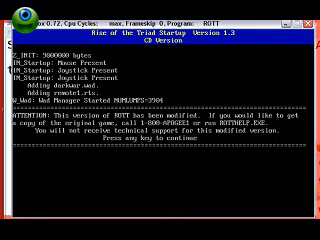
Step: Pass the Rise of the Triad startup screens, browse Thi Barrett and Lorelei Ni, then escape to the menu
{"action": "key", "text": "enter"}
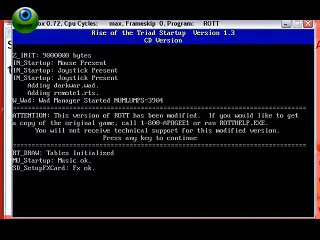
{"action": "key", "text": "enter"}
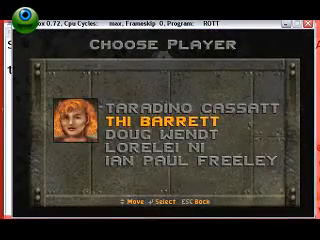
{"action": "key", "text": "up"}
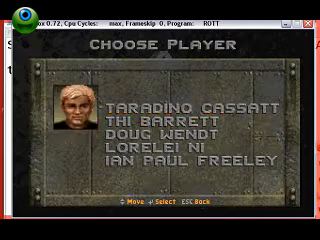
{"action": "key", "text": "Down"}
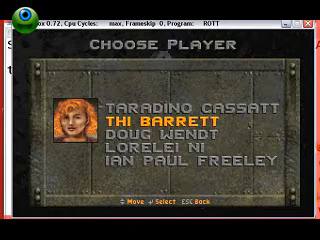
{"action": "key", "text": "down"}
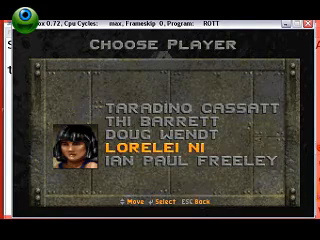
{"action": "key", "text": "up"}
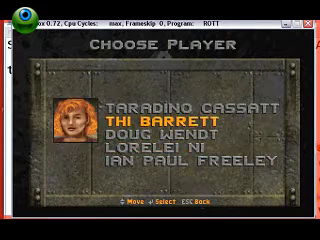
{"action": "key", "text": "Escape"}
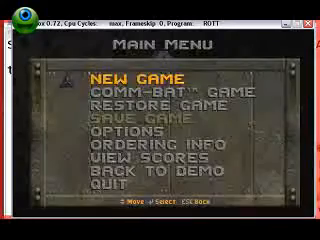